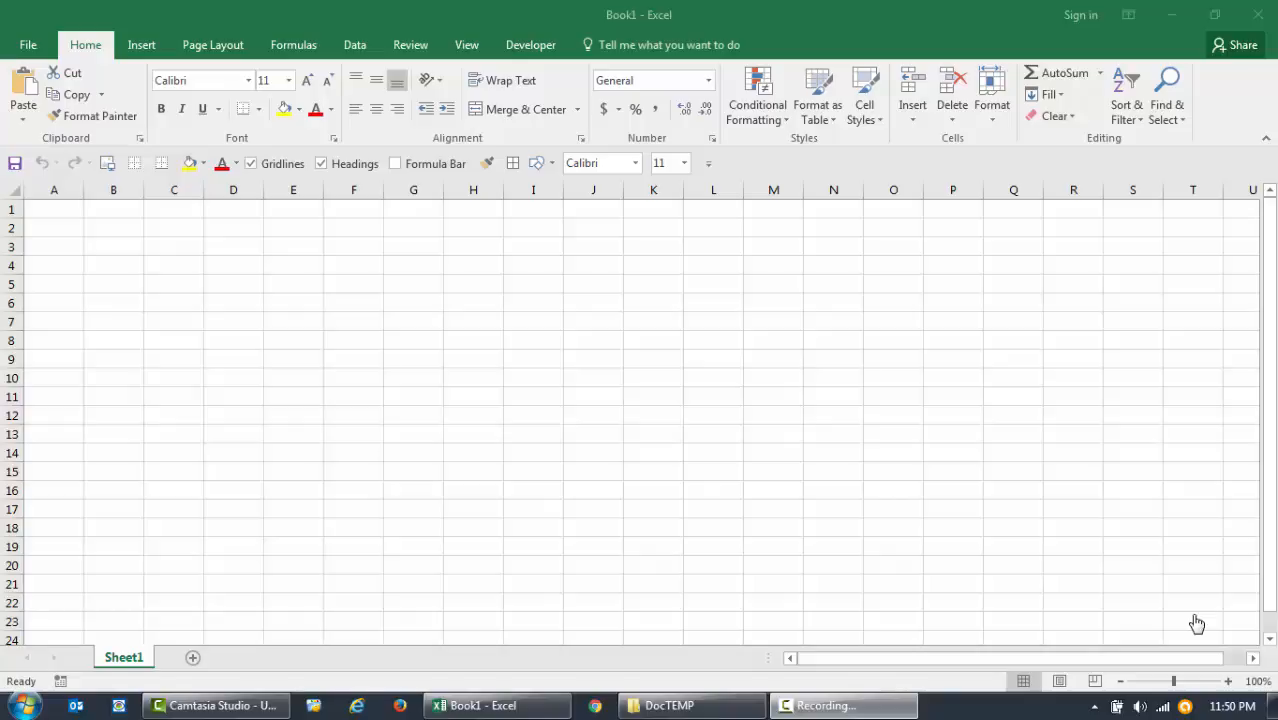
# - Open the Visual Basic editor from the Developer tab
pyautogui.click(593, 340)
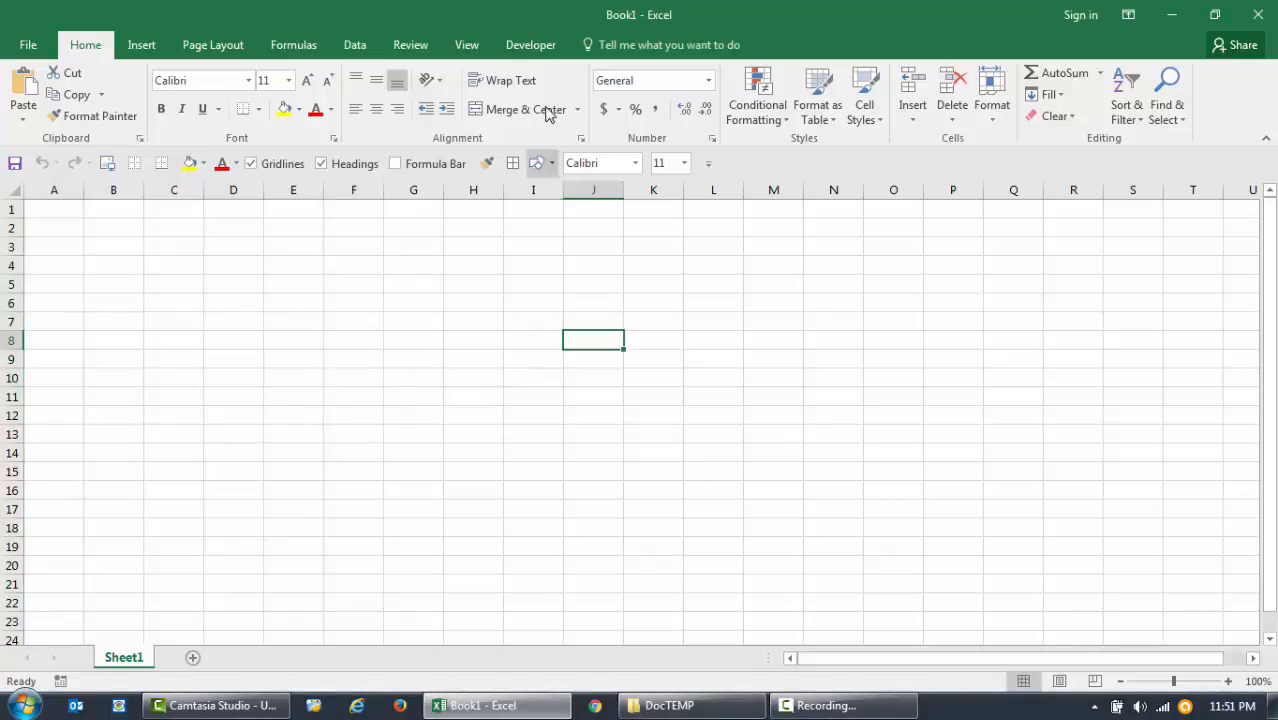
pyautogui.click(530, 44)
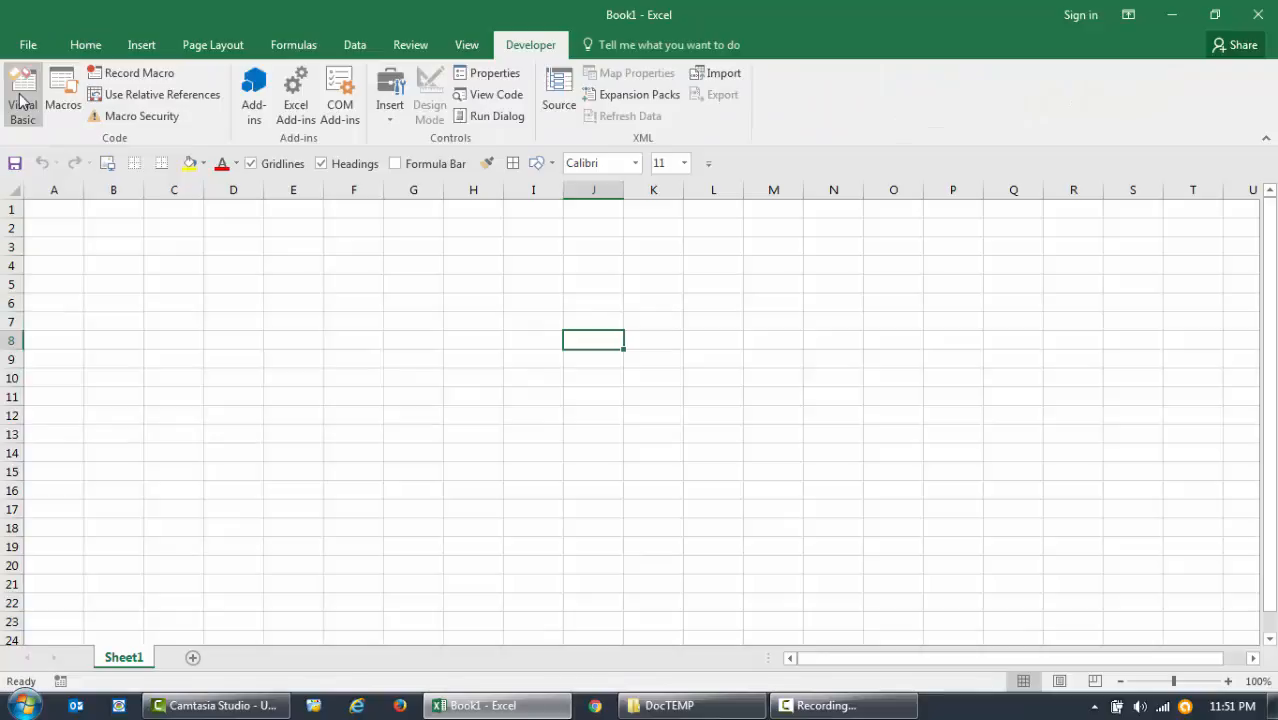
pyautogui.moveTo(22, 90)
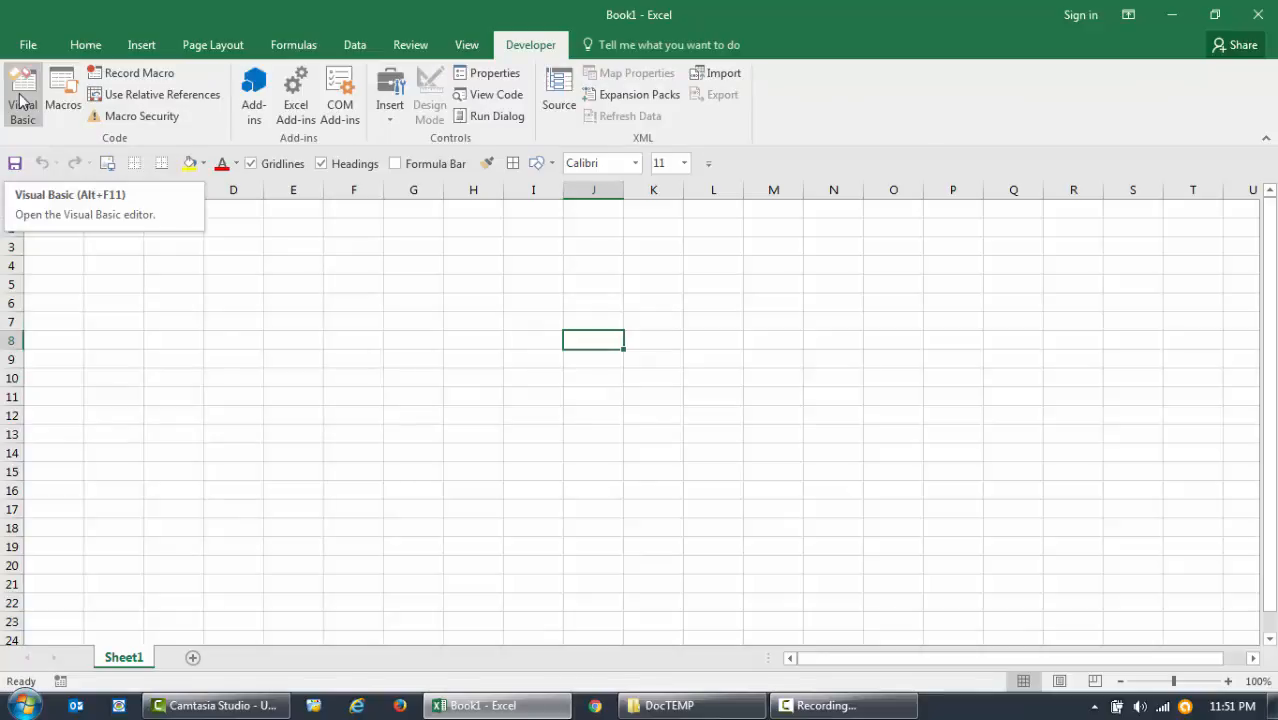
pyautogui.click(22, 95)
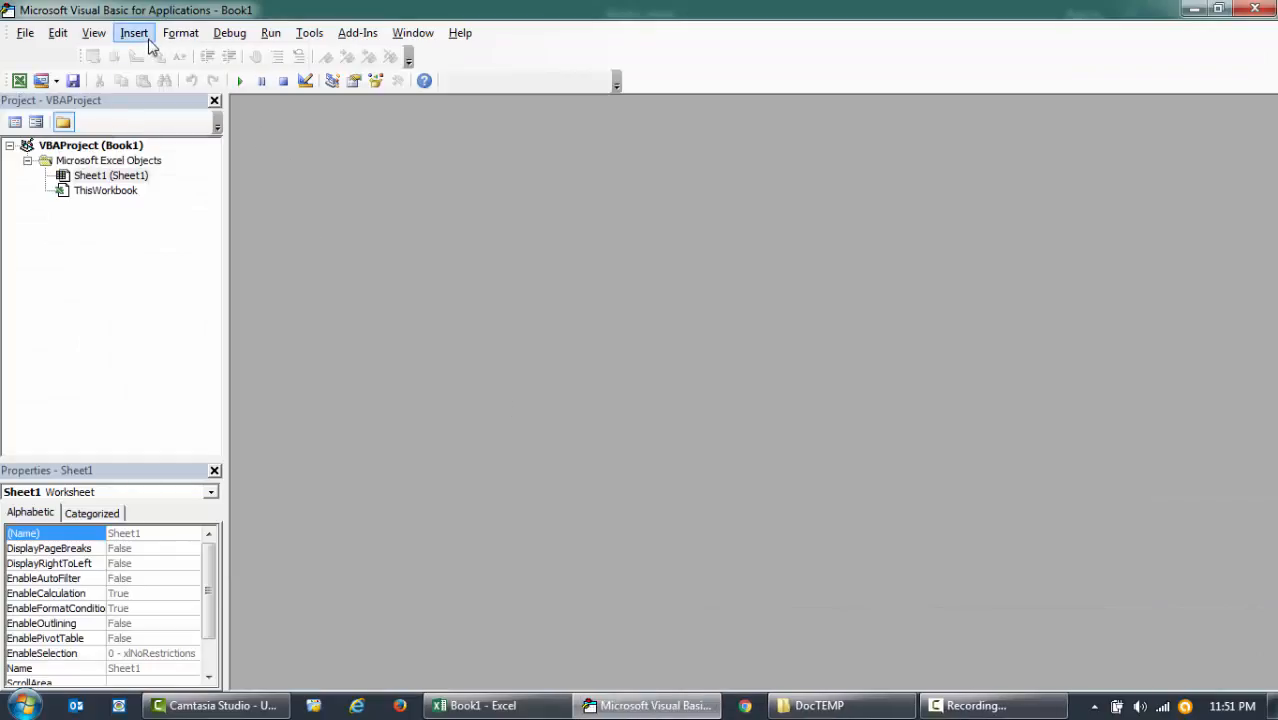
# - Insert a new module and write the helloWorld Sub showing a "Hi there!" message box
pyautogui.click(134, 33)
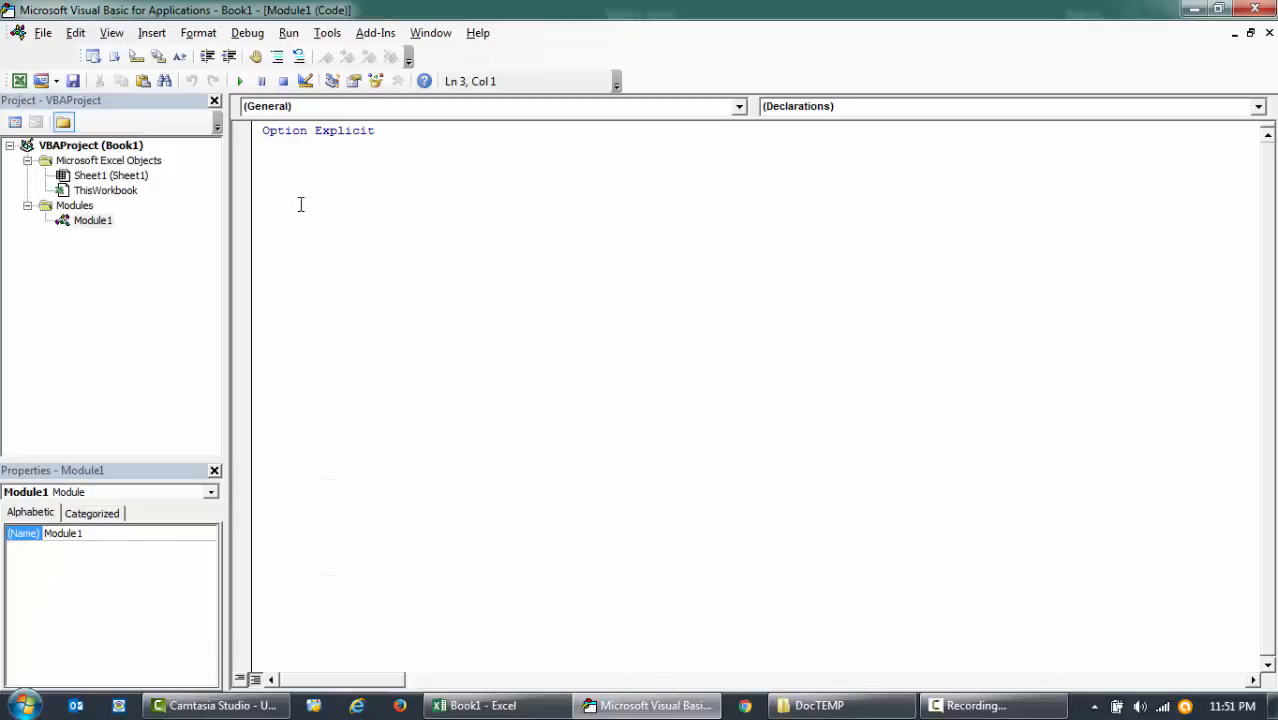
pyautogui.write('Sub helloWorld()')
pyautogui.write('MsgBox "Hi there!"')
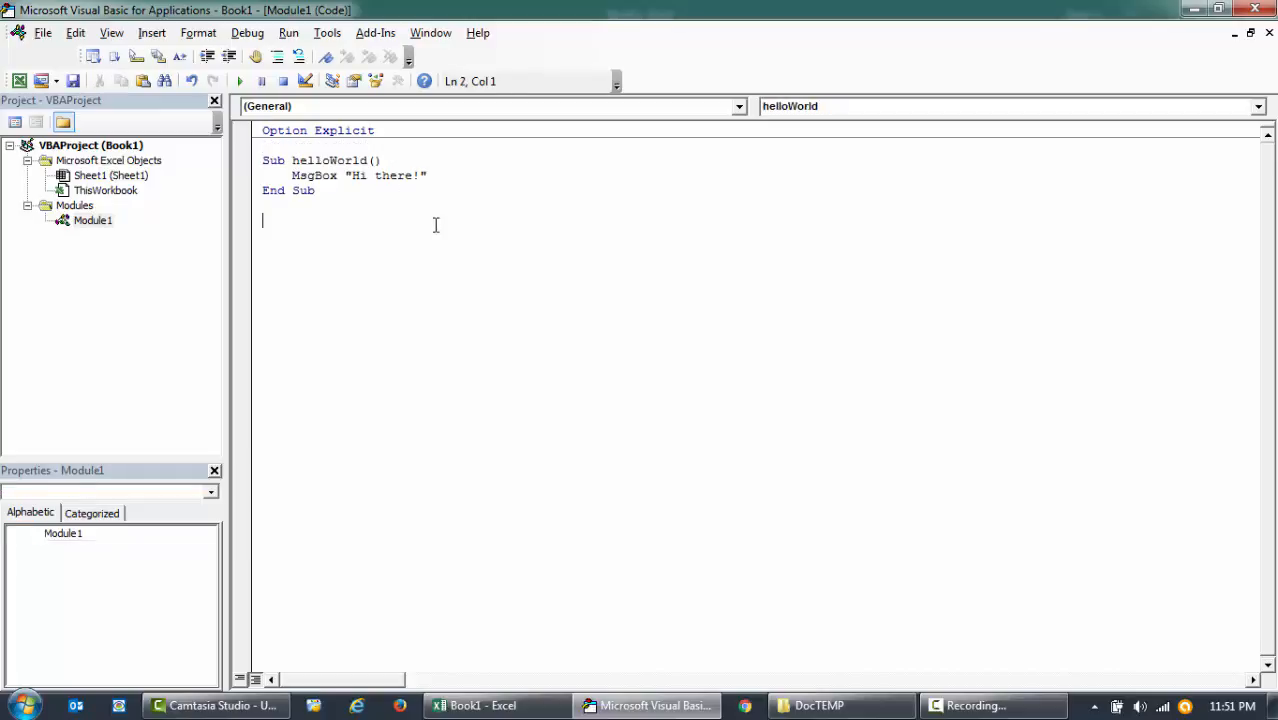
pyautogui.click(327, 33)
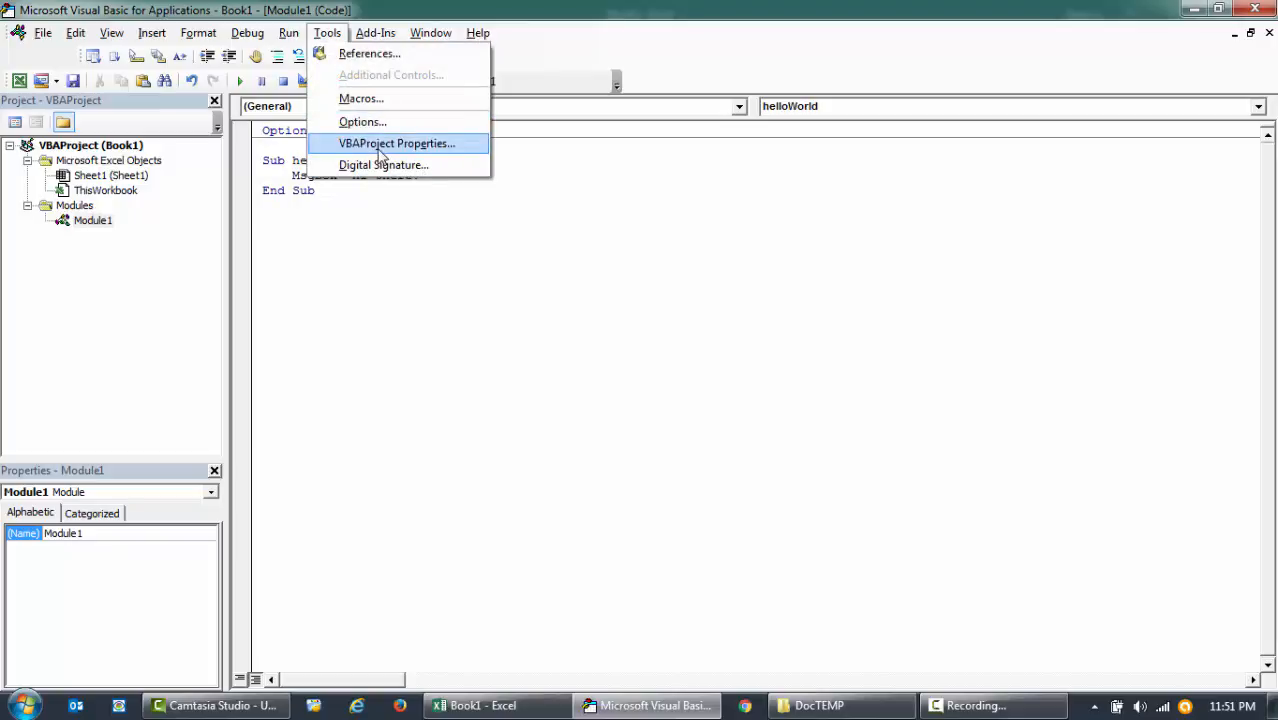
# - In VBAProject Properties, set the Project Name to DEMOX
pyautogui.click(396, 143)
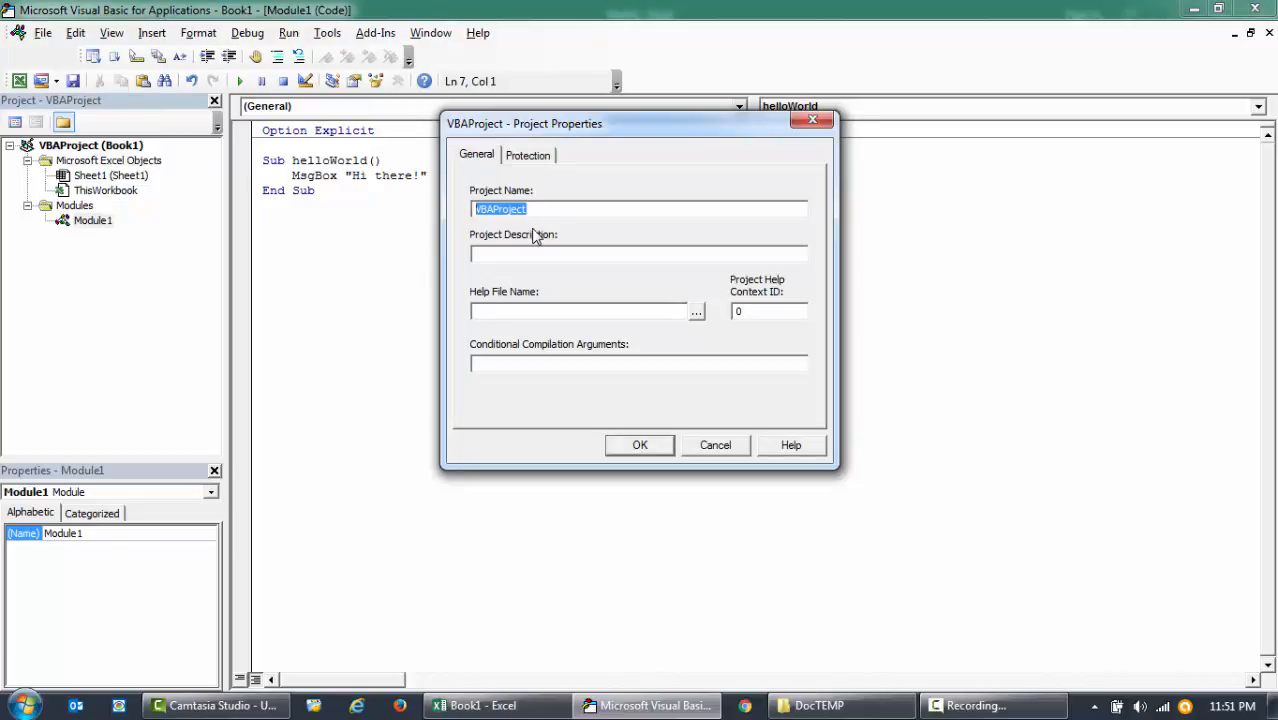
pyautogui.moveTo(773, 309)
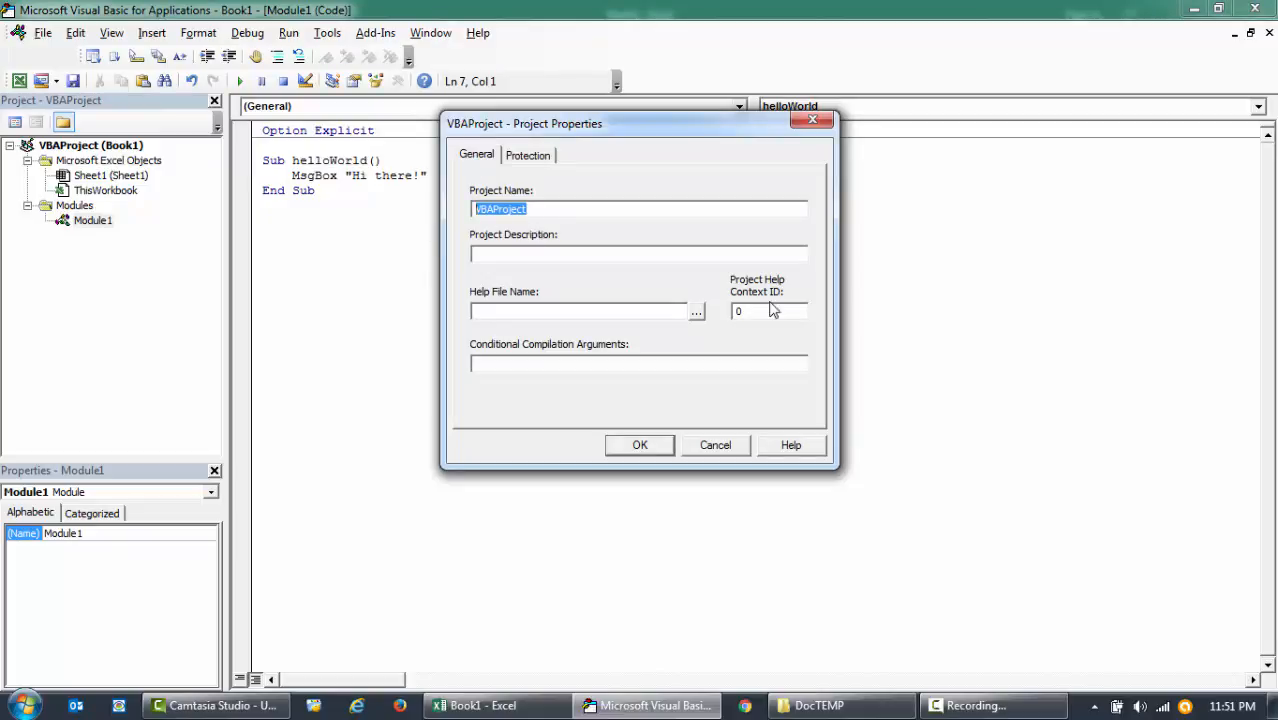
pyautogui.write('DEMOX')
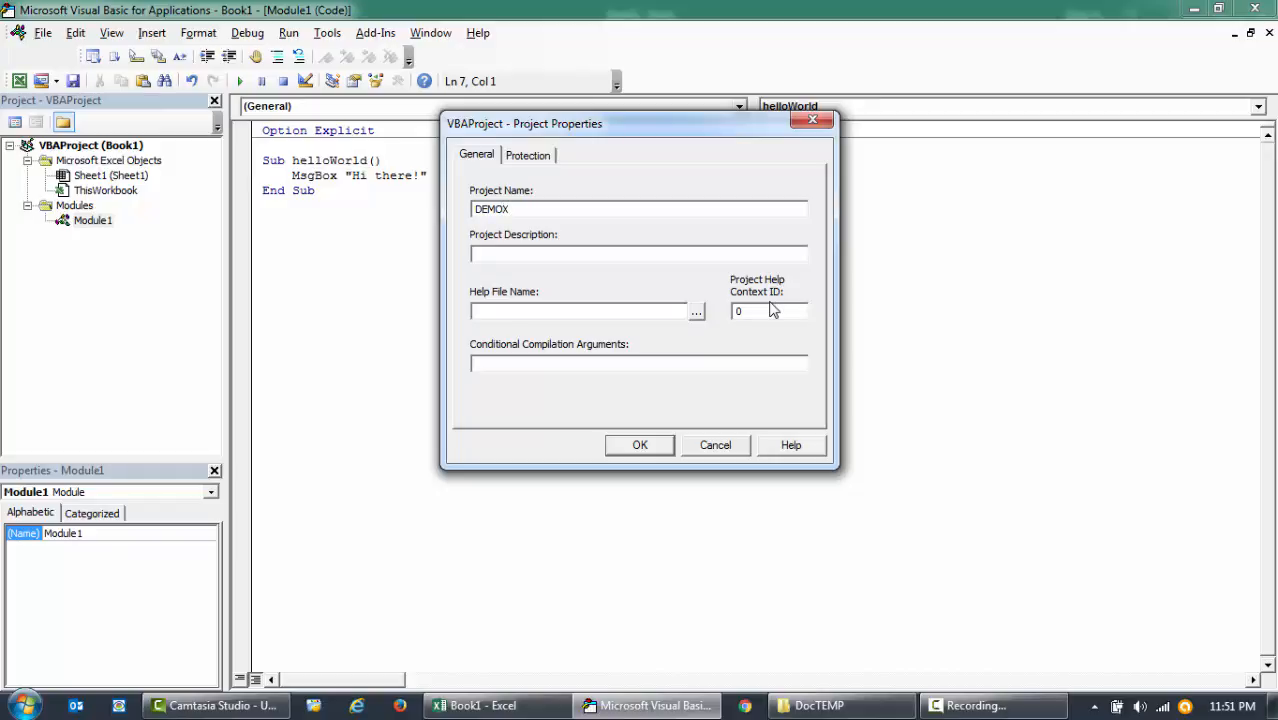
pyautogui.click(527, 154)
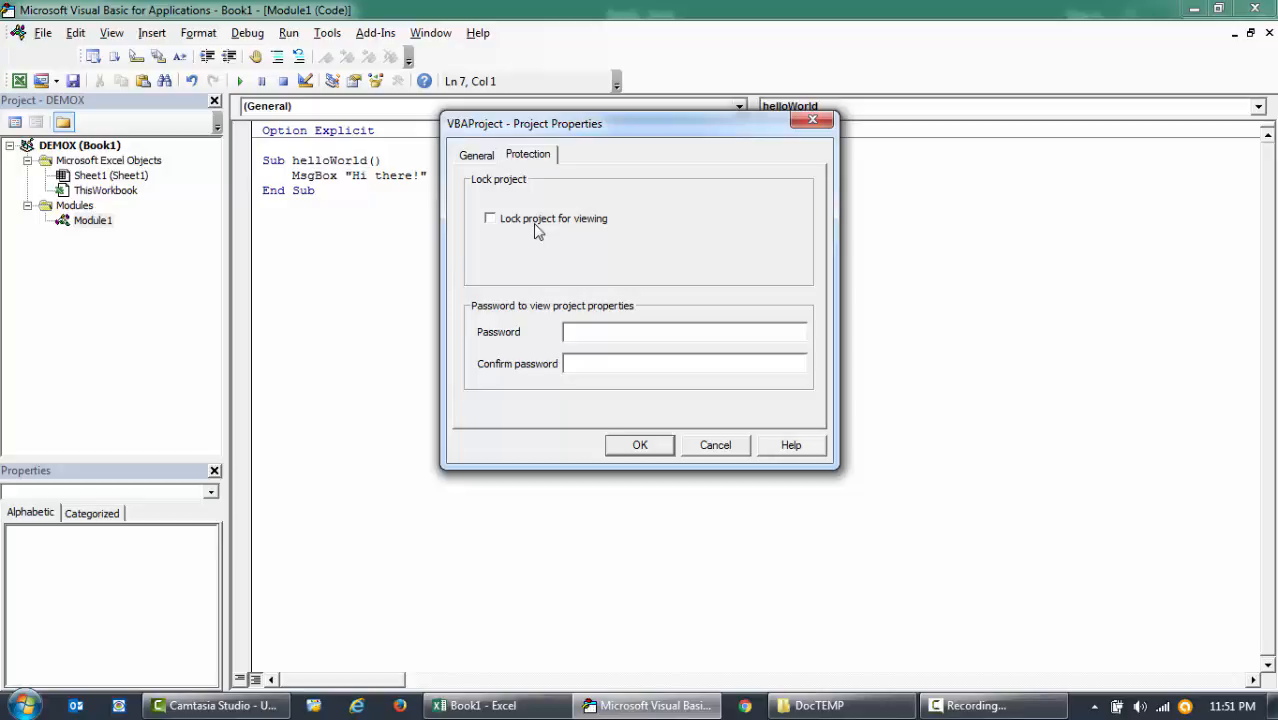
# - Lock the project for viewing with a confirmed password and apply the settings
pyautogui.click(490, 218)
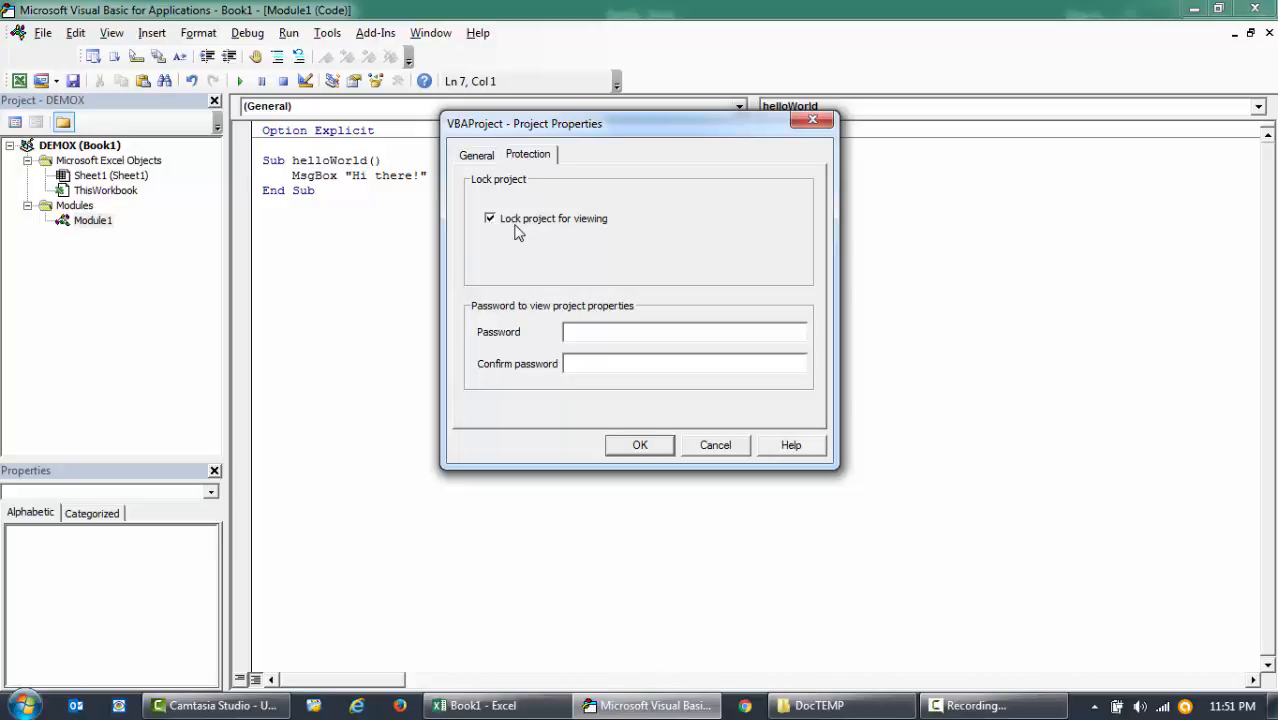
pyautogui.click(684, 332)
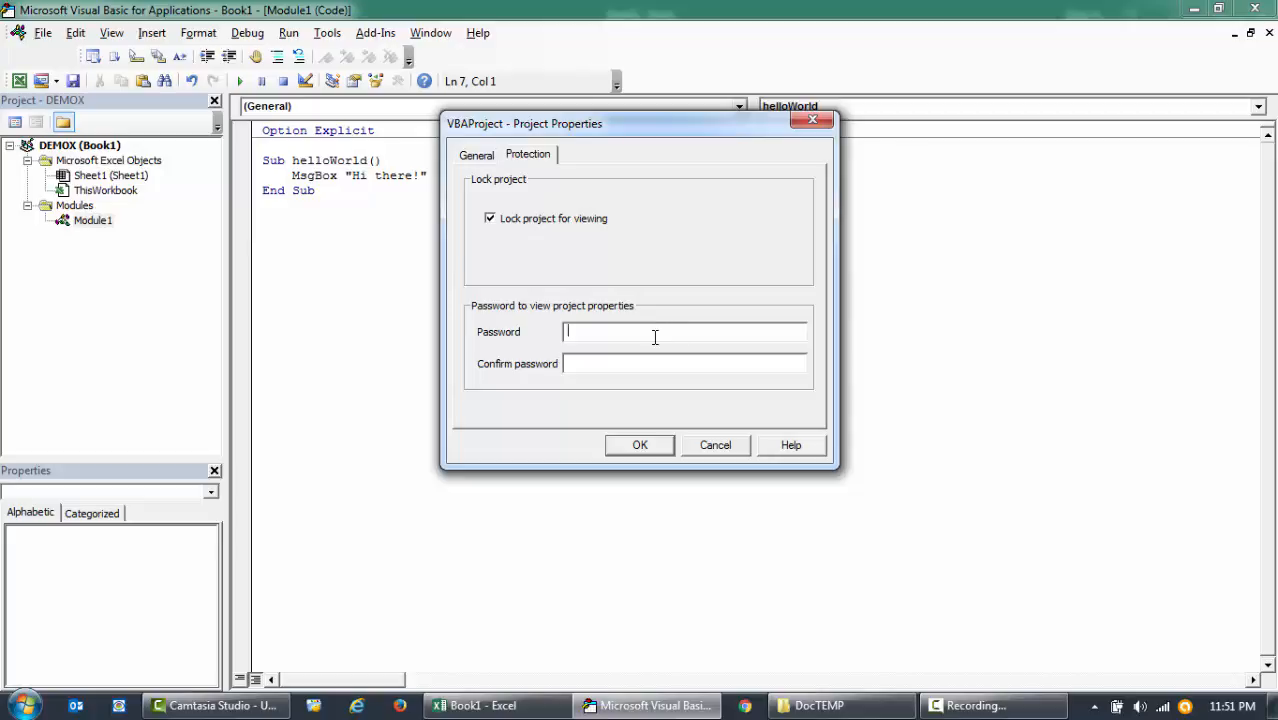
pyautogui.write('****')
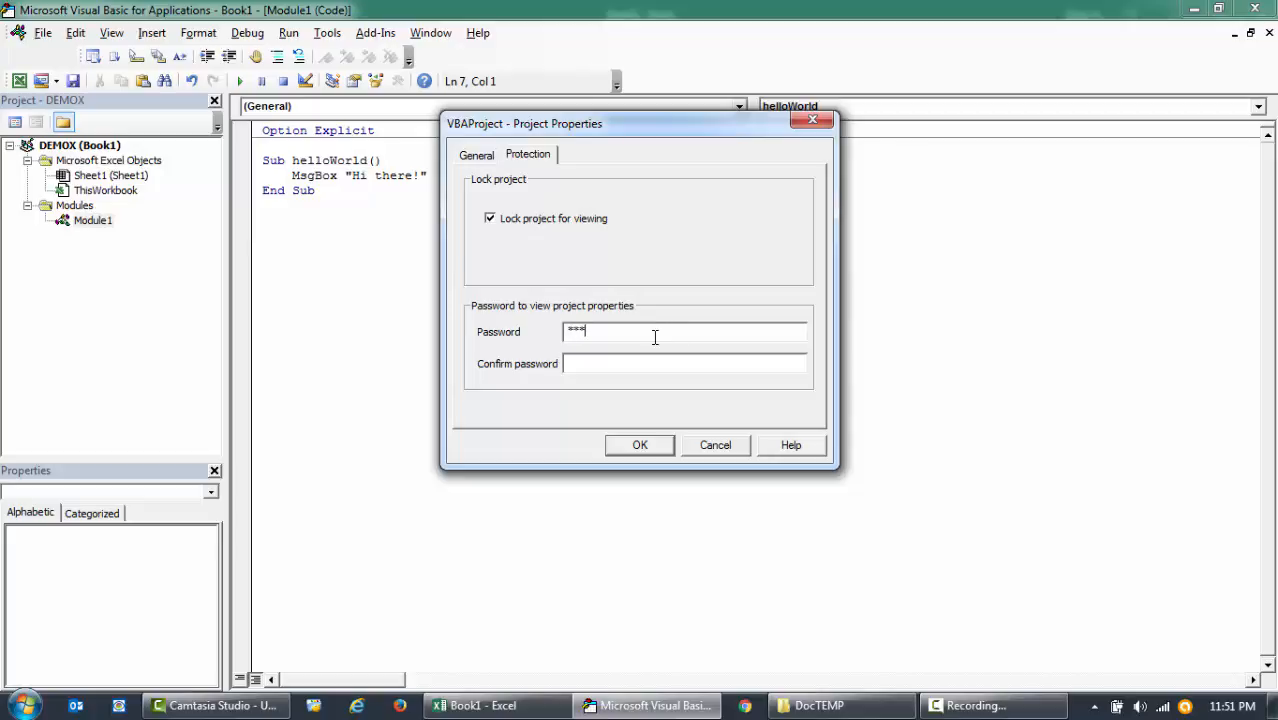
pyautogui.write('*')
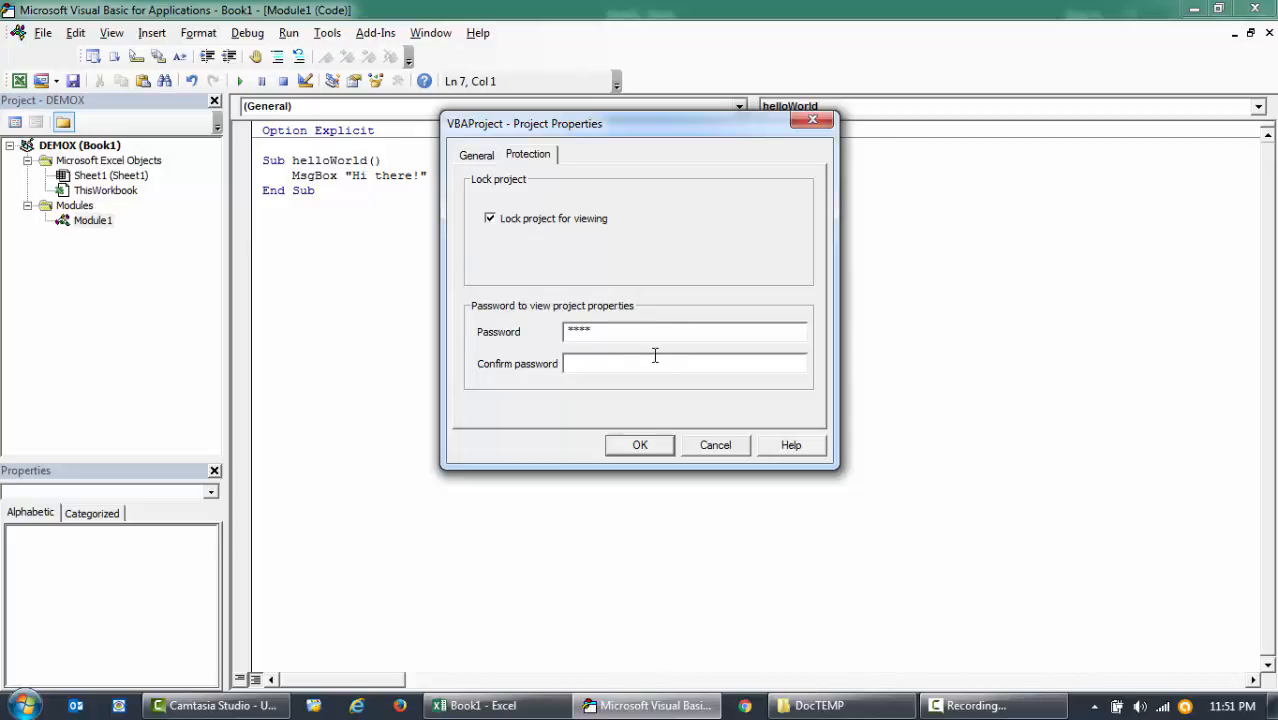
pyautogui.write('****')
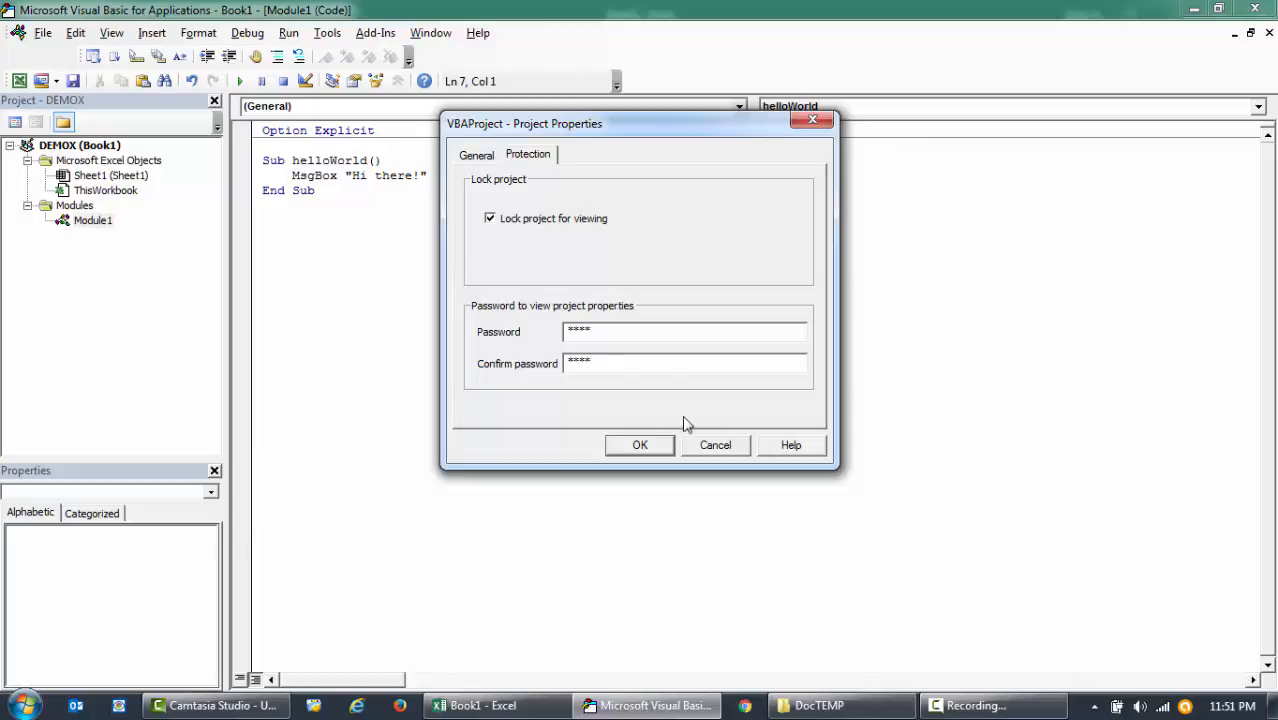
pyautogui.click(640, 445)
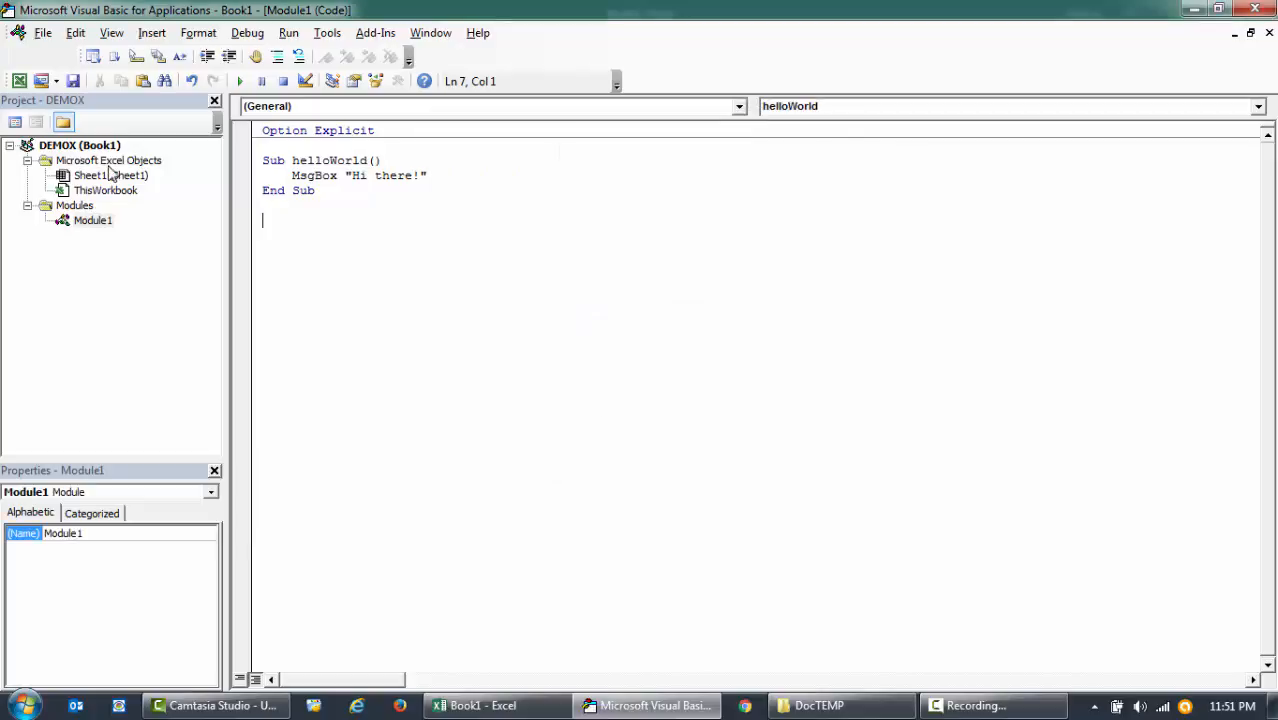
pyautogui.click(80, 145)
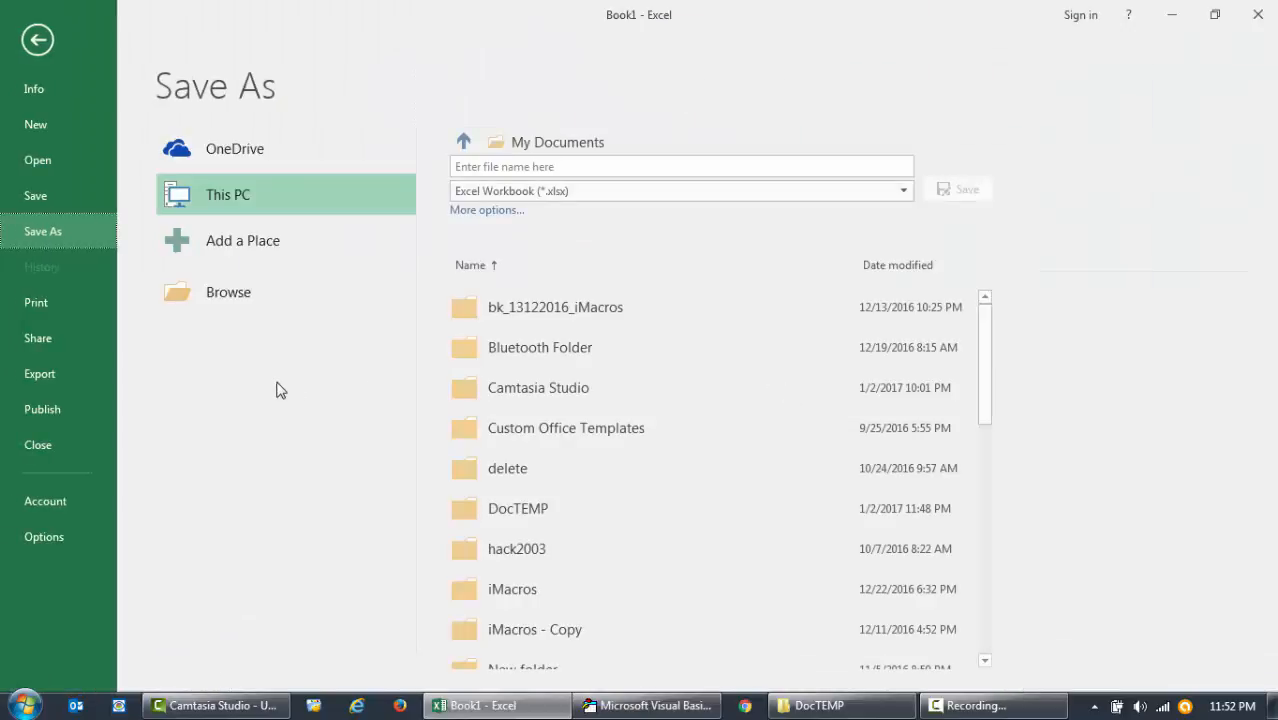
# - Save the workbook as macro-enabled demo2 in the DocTEMP folder
pyautogui.click(228, 292)
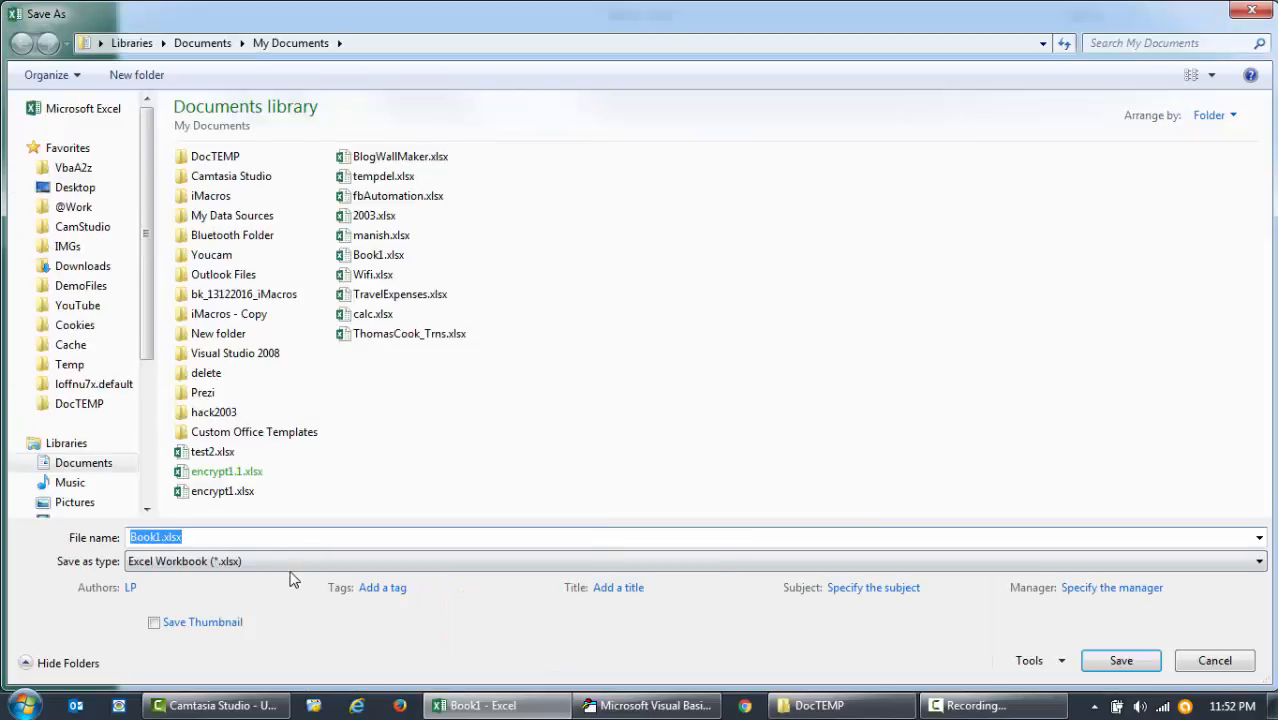
pyautogui.click(1258, 561)
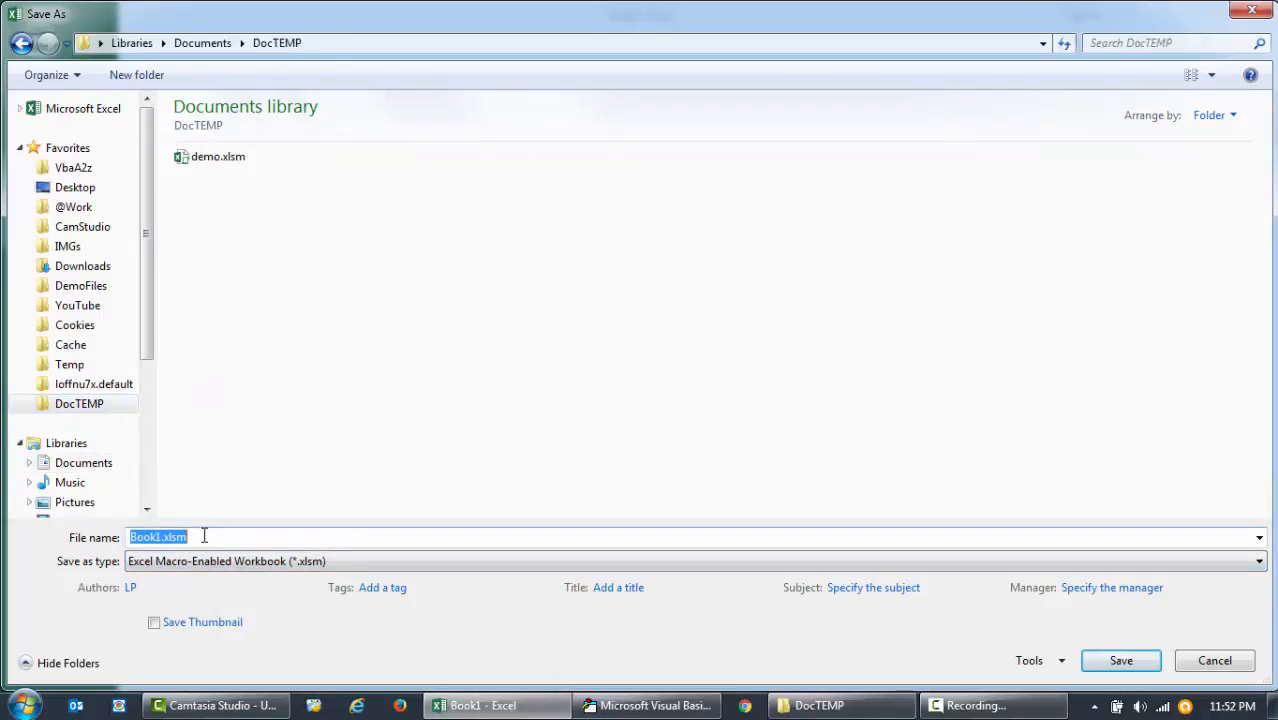
pyautogui.write('demo2')
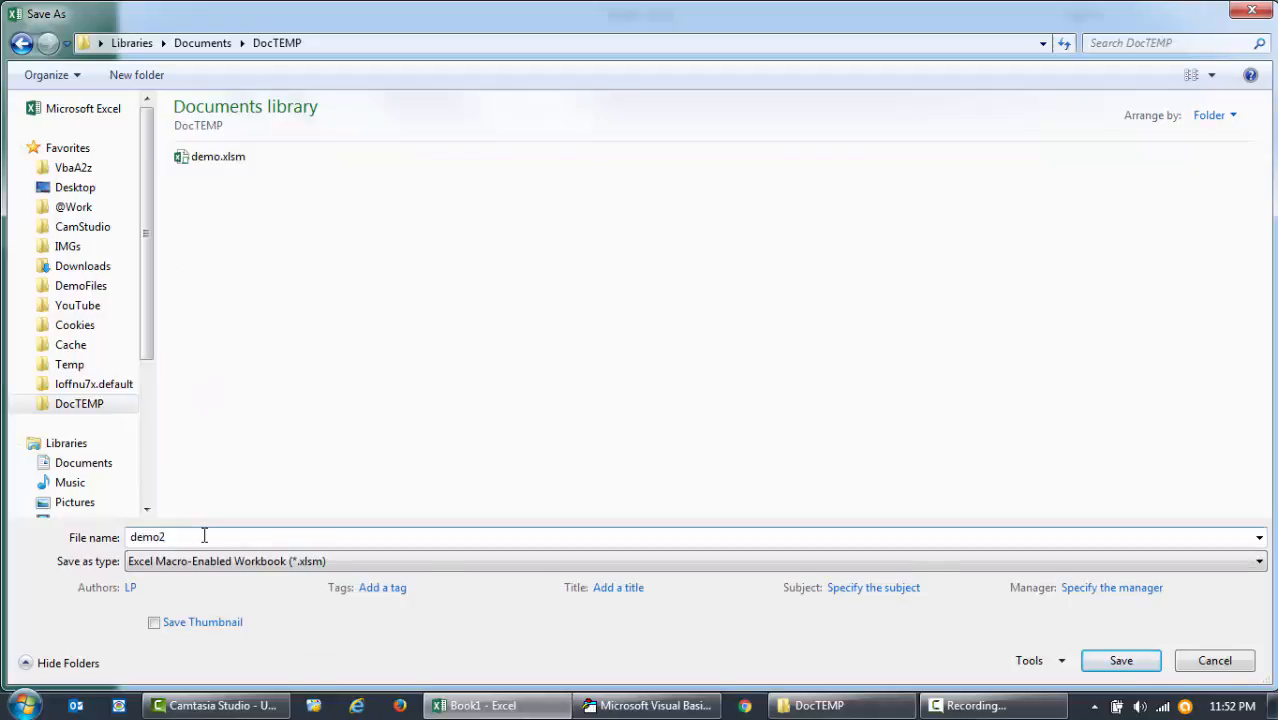
pyautogui.click(1120, 660)
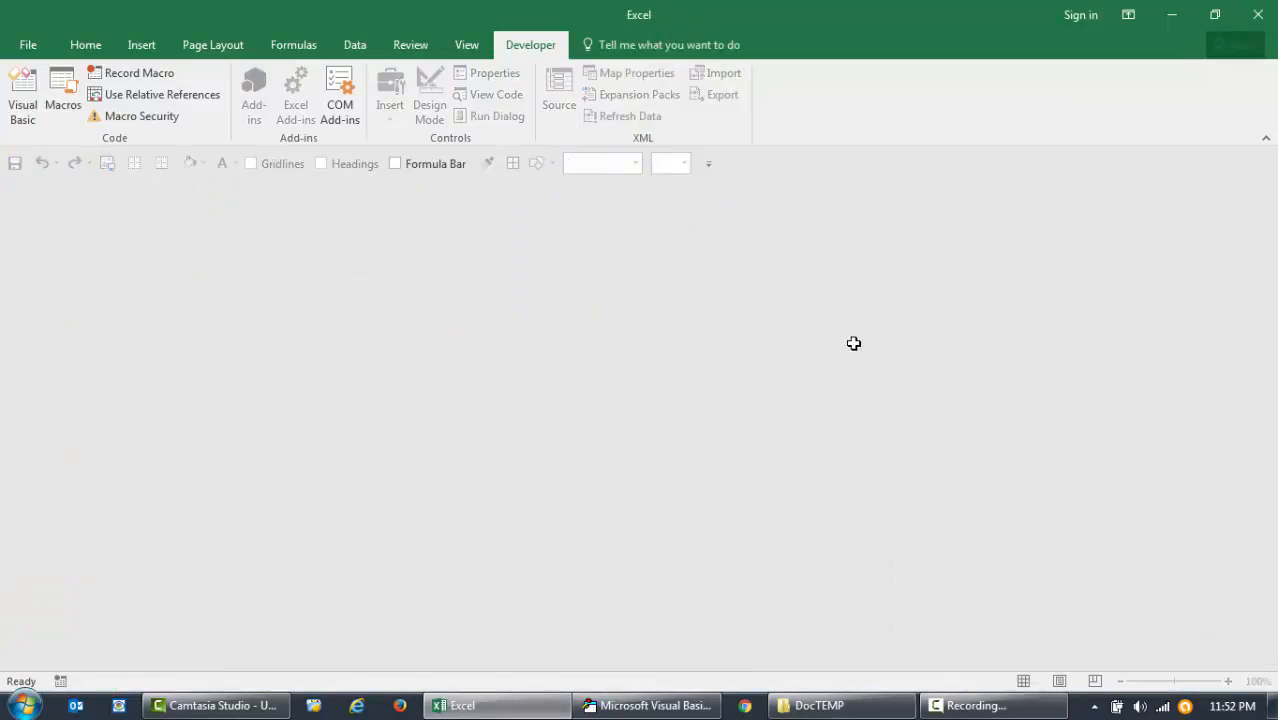
# - Reopen demo2.xlsm from the DocTEMP folder and launch its Visual Basic editor
pyautogui.click(215, 705)
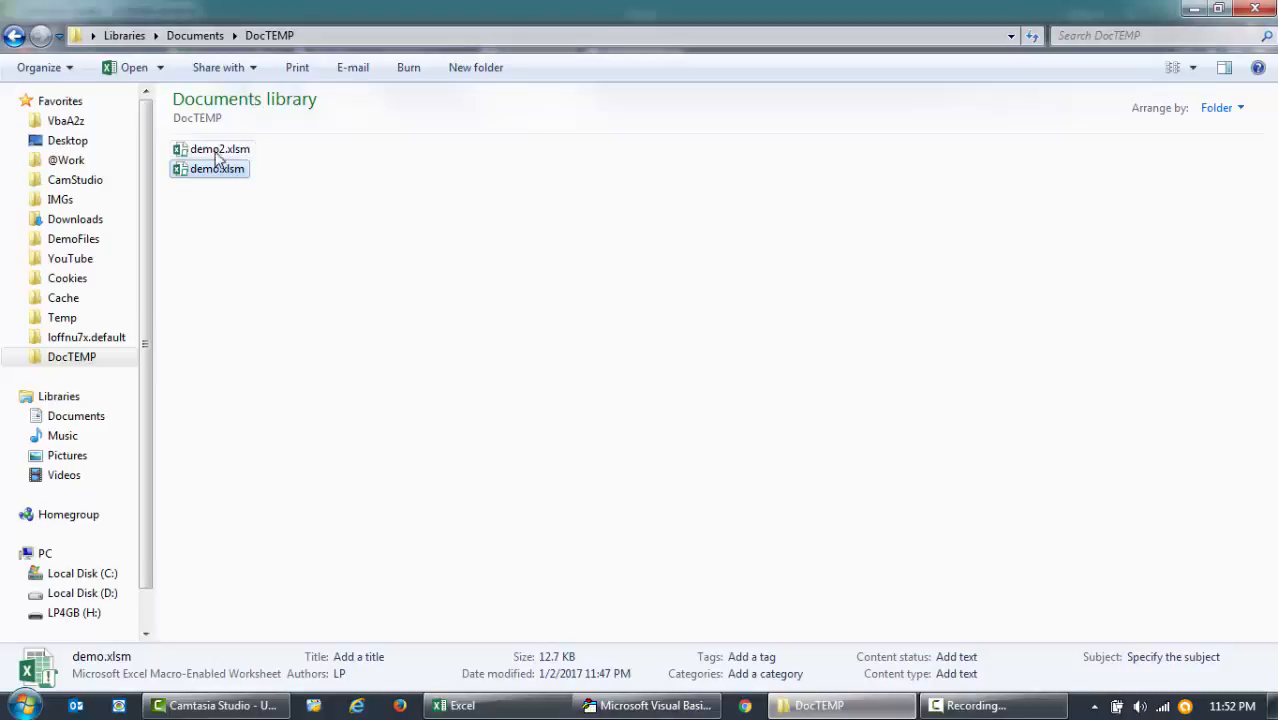
pyautogui.doubleClick(219, 148)
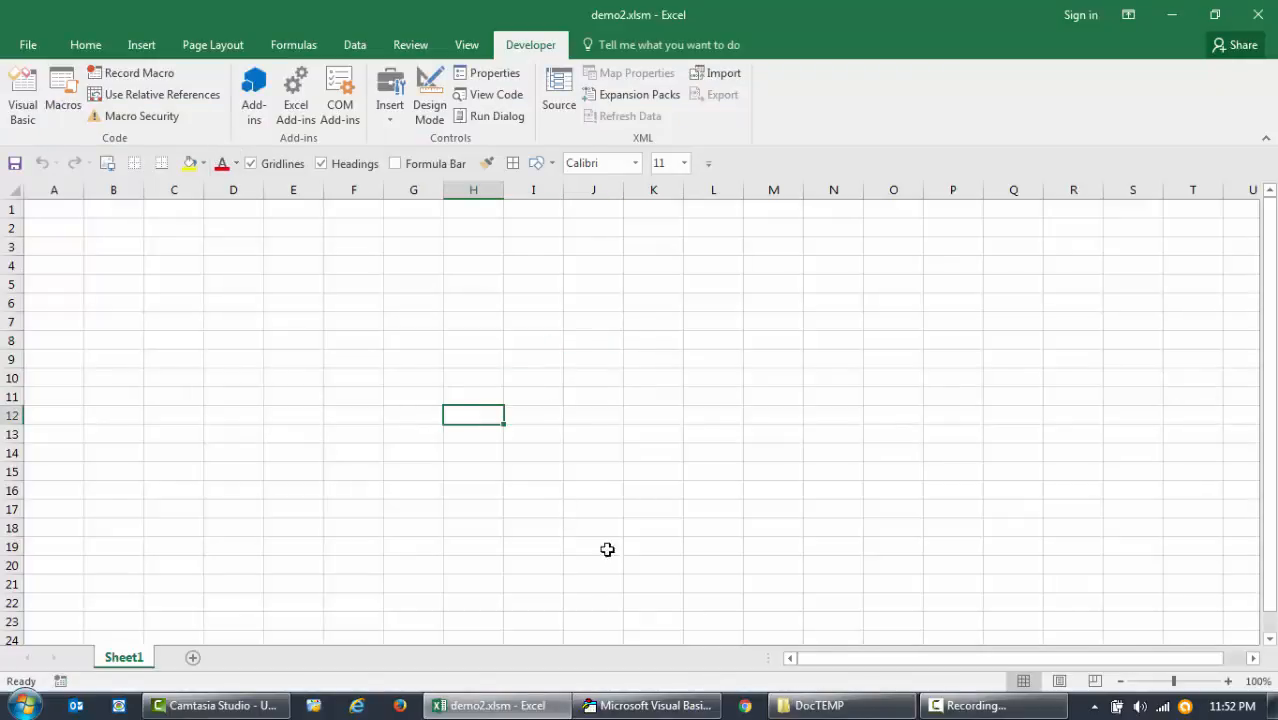
pyautogui.click(22, 95)
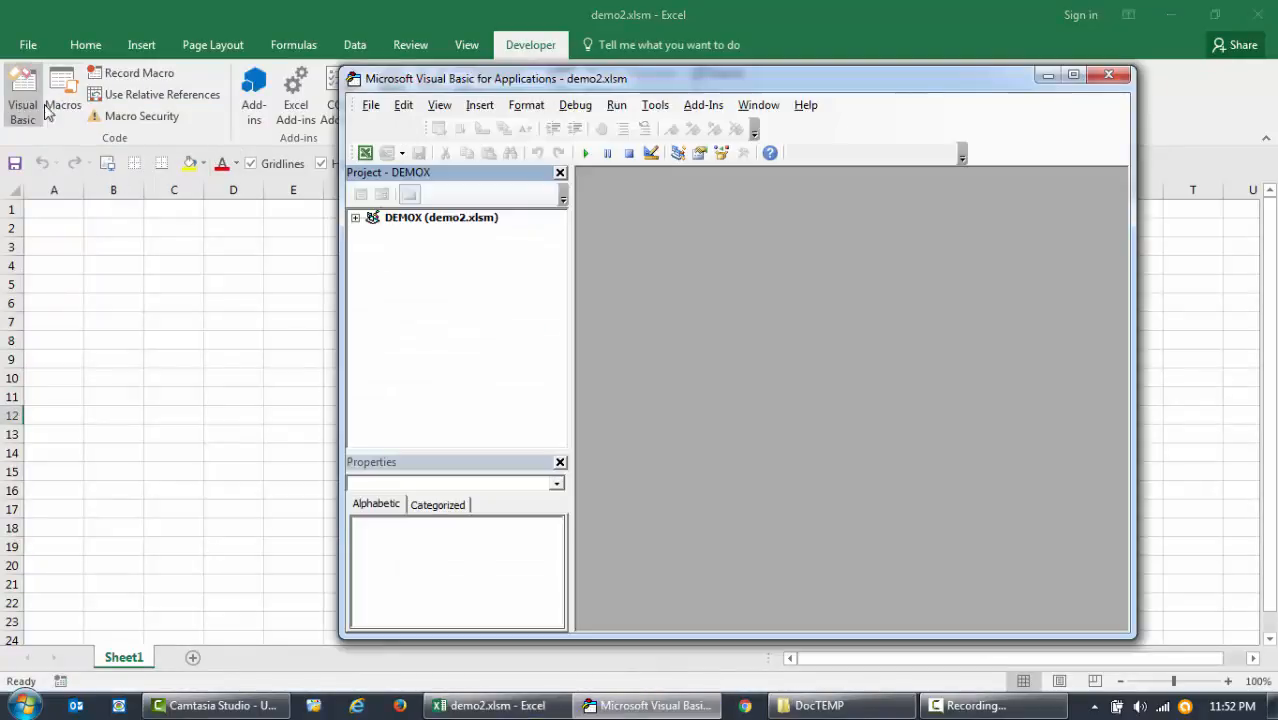
# - Try to expand the DEMOX project, which brings up the password prompt
pyautogui.click(440, 217)
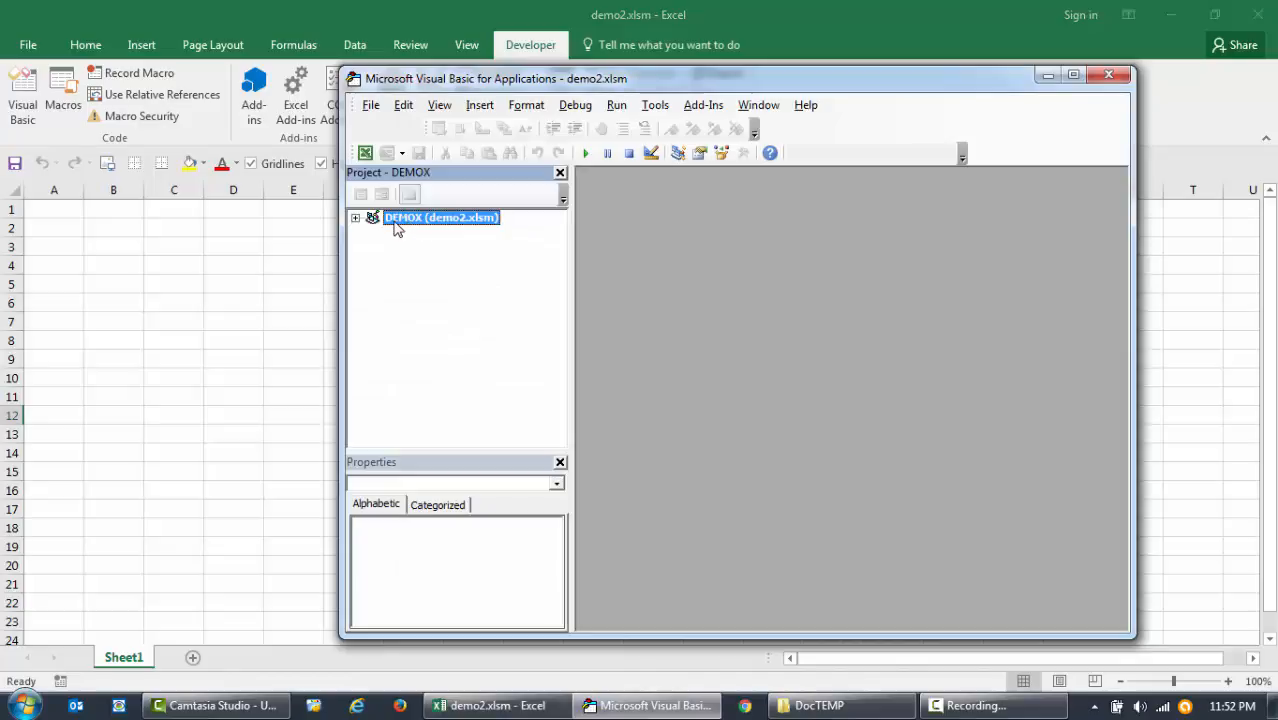
pyautogui.moveTo(437, 231)
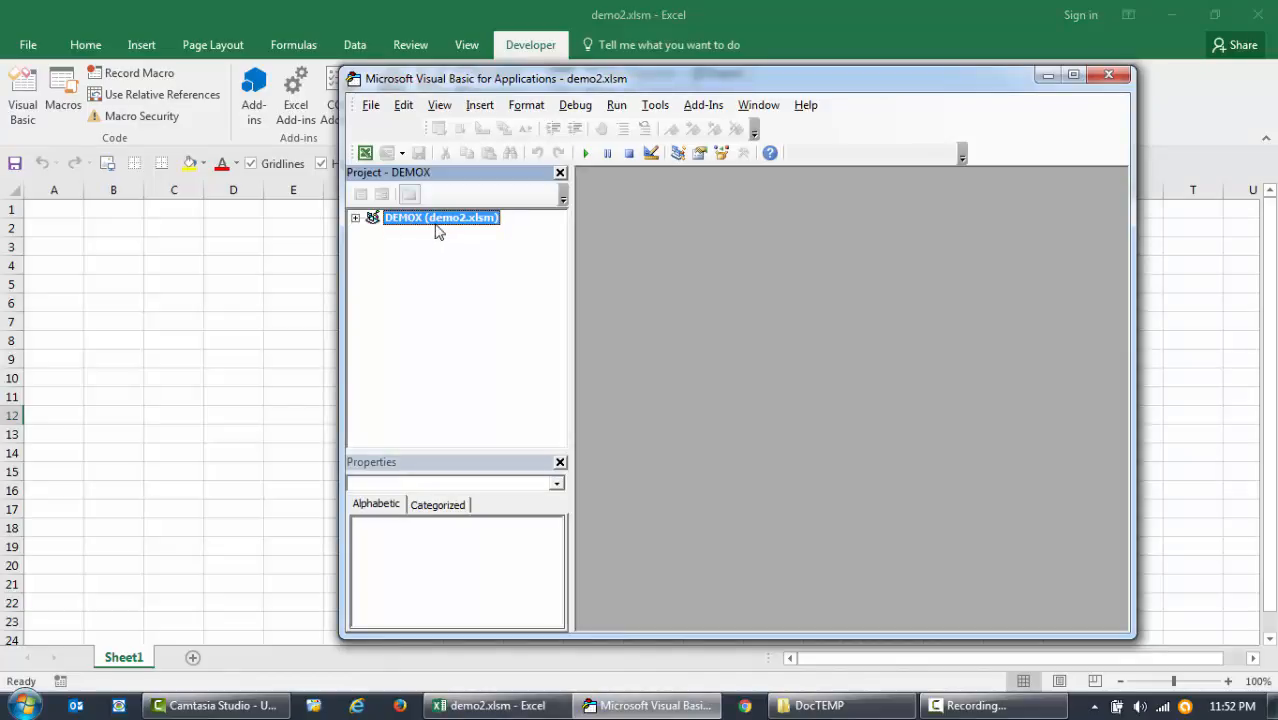
pyautogui.moveTo(482, 230)
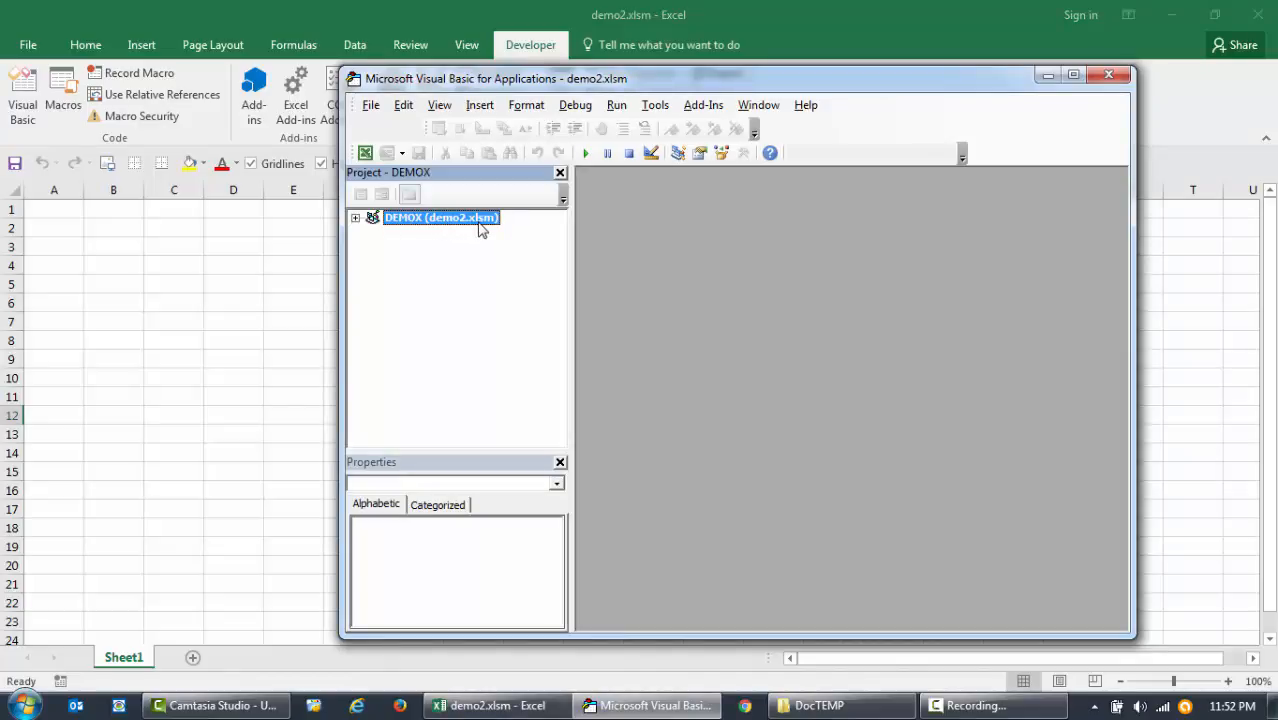
pyautogui.doubleClick(440, 217)
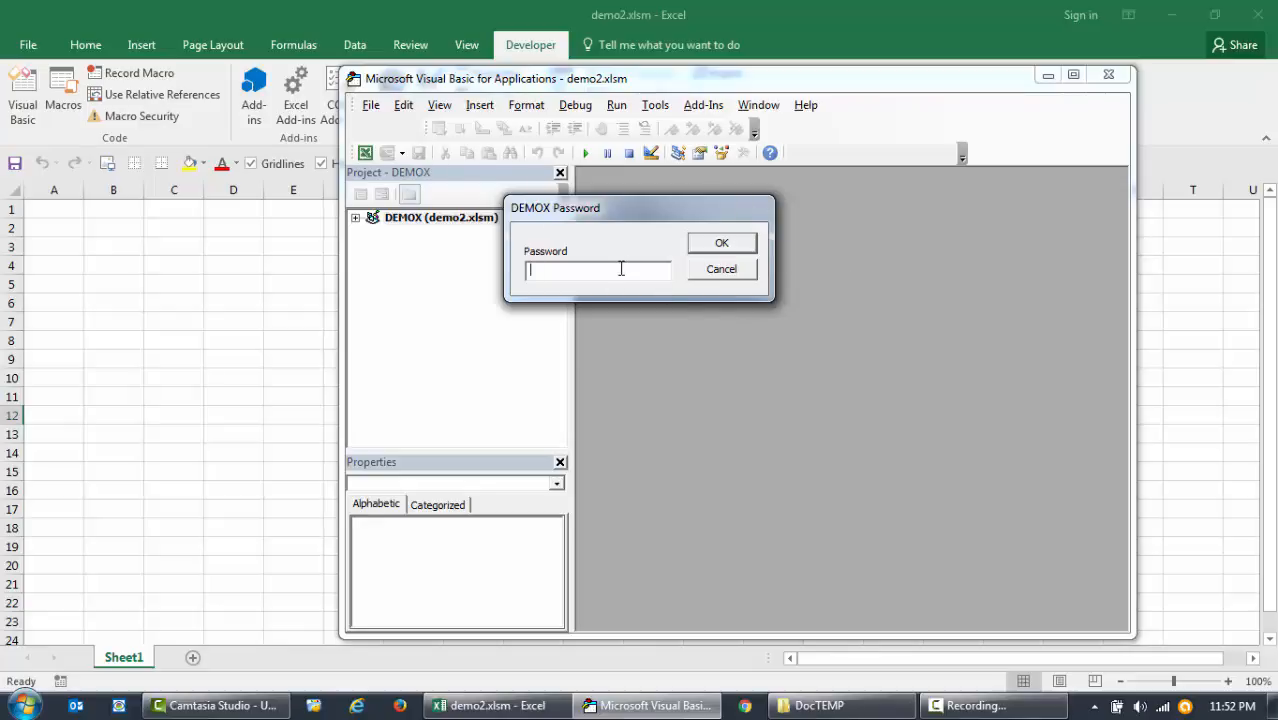
# - Enter the password to unlock DEMOX, view Module1's helloWorld code, and close the editor
pyautogui.write('*')
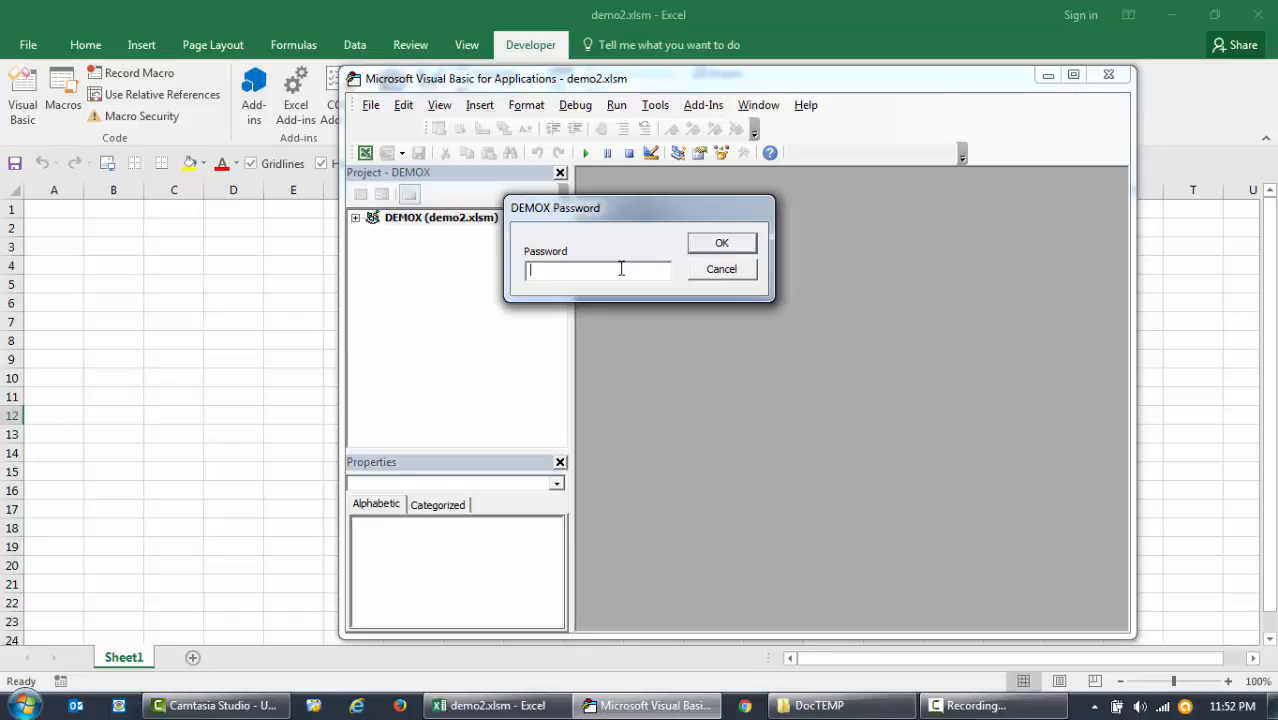
pyautogui.click(721, 242)
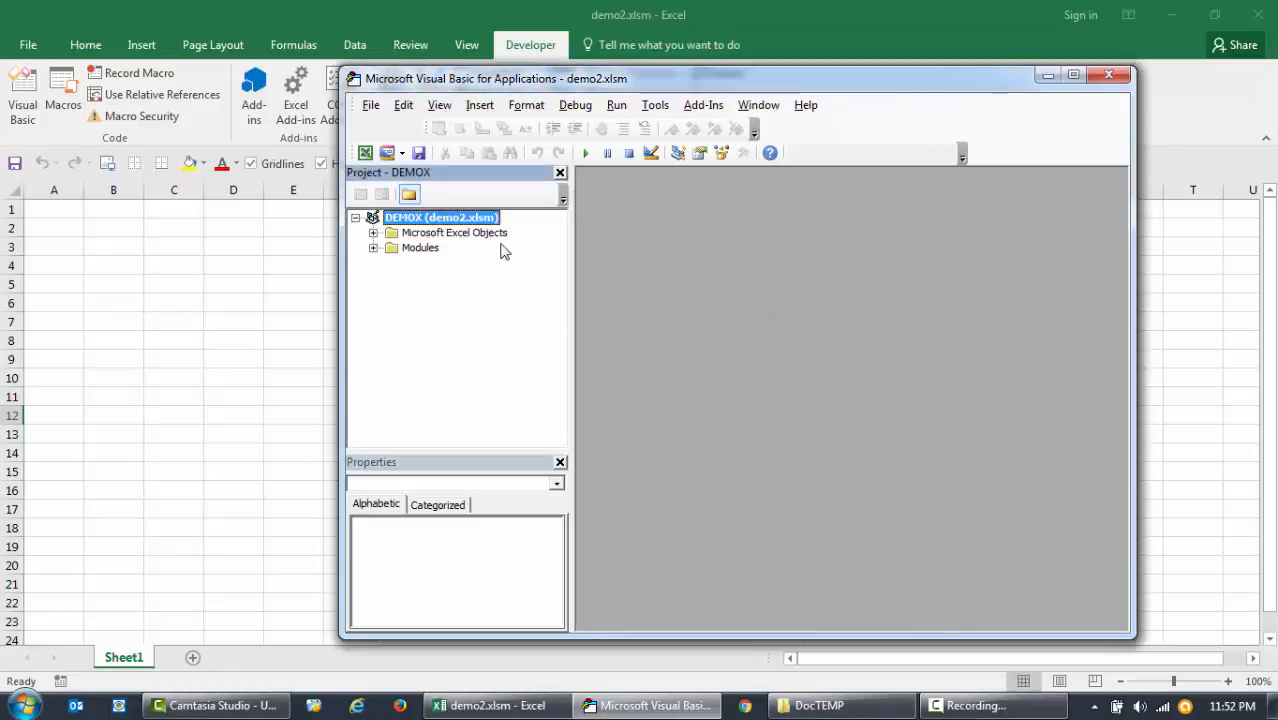
pyautogui.doubleClick(420, 247)
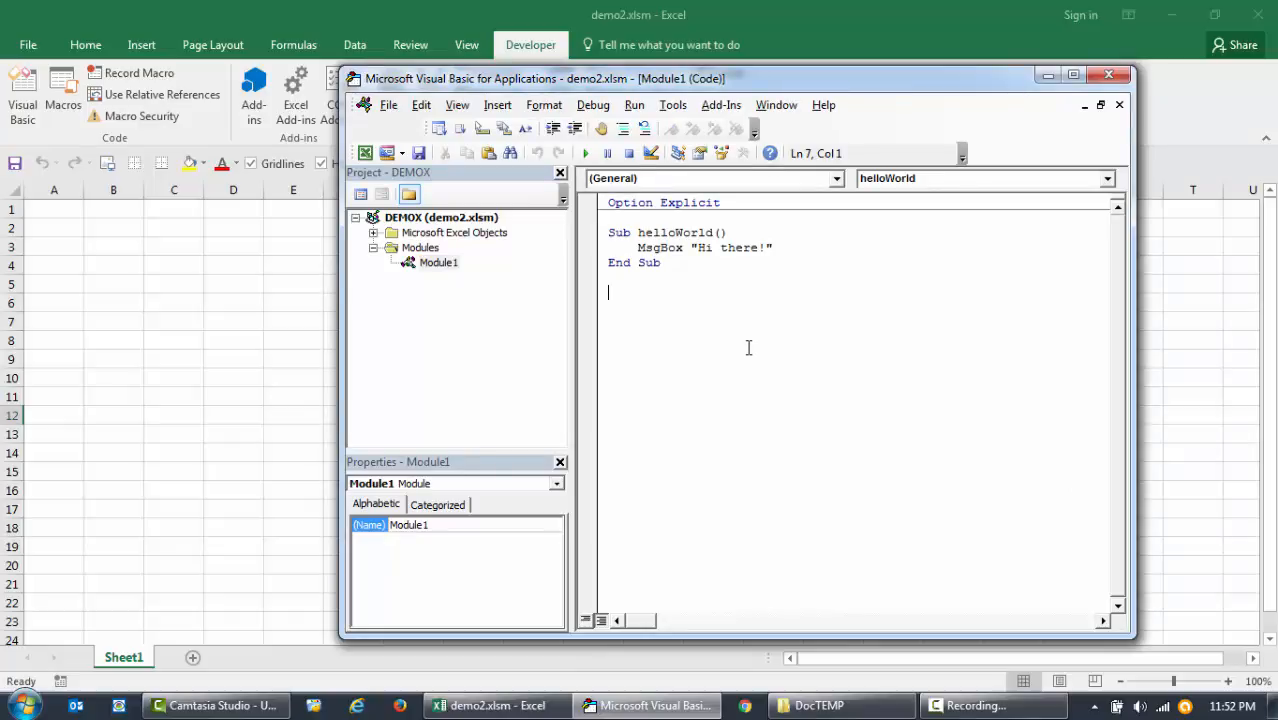
pyautogui.moveTo(1002, 124)
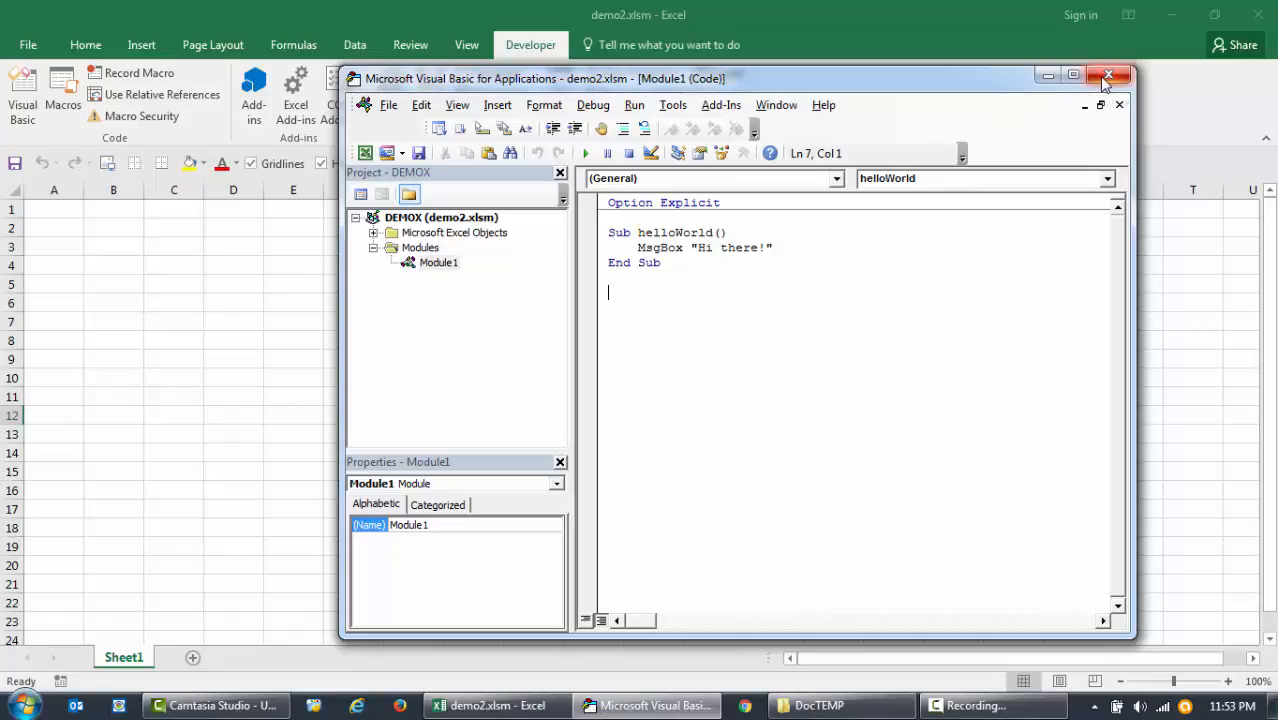
pyautogui.moveTo(1108, 77)
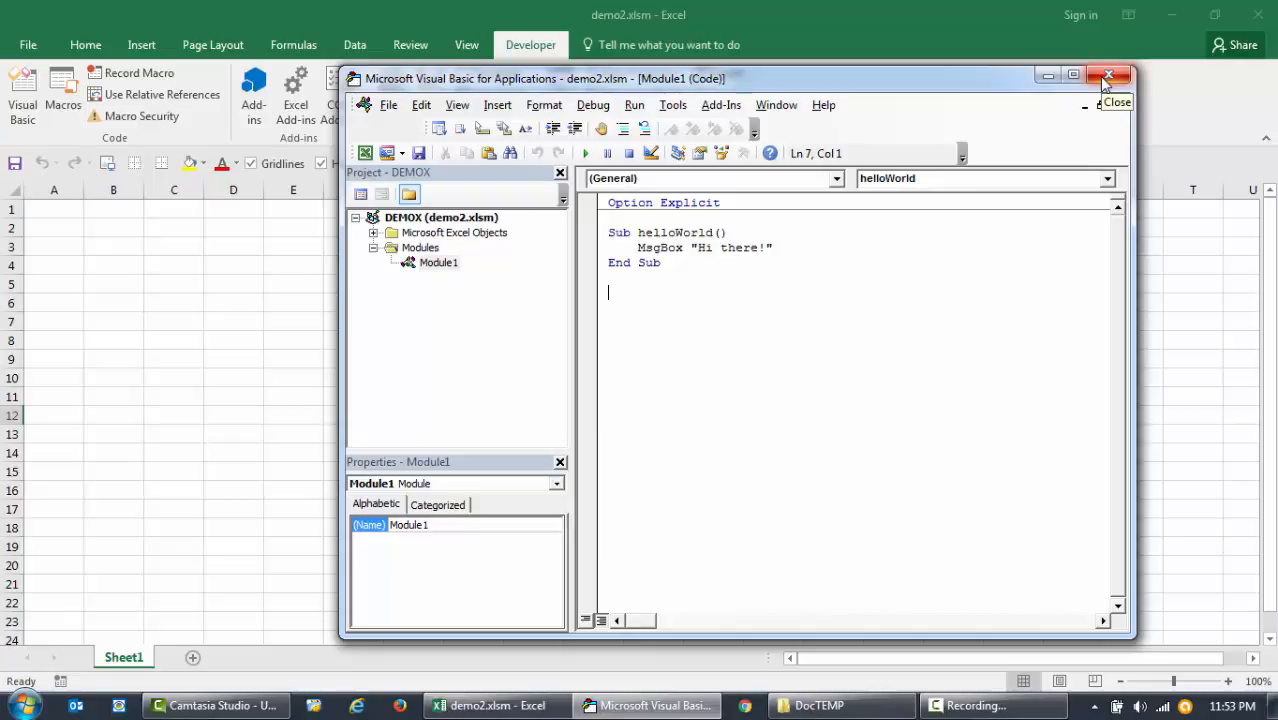
pyautogui.click(1108, 77)
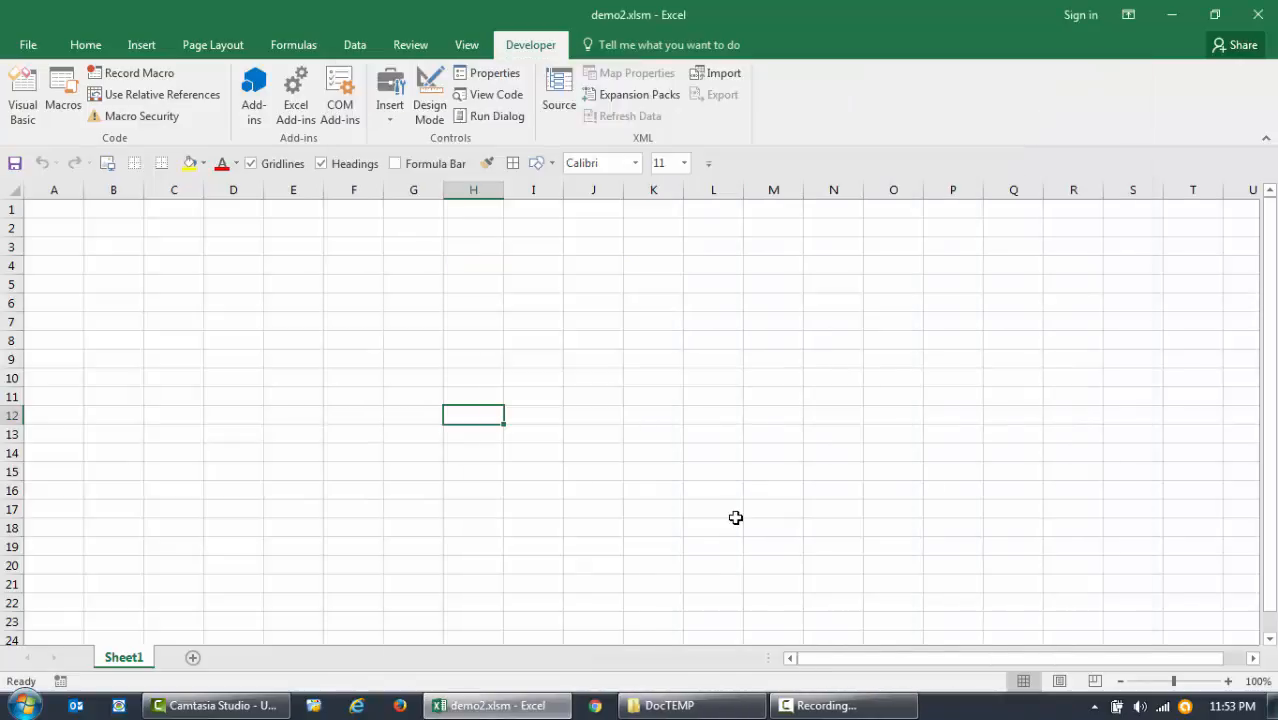